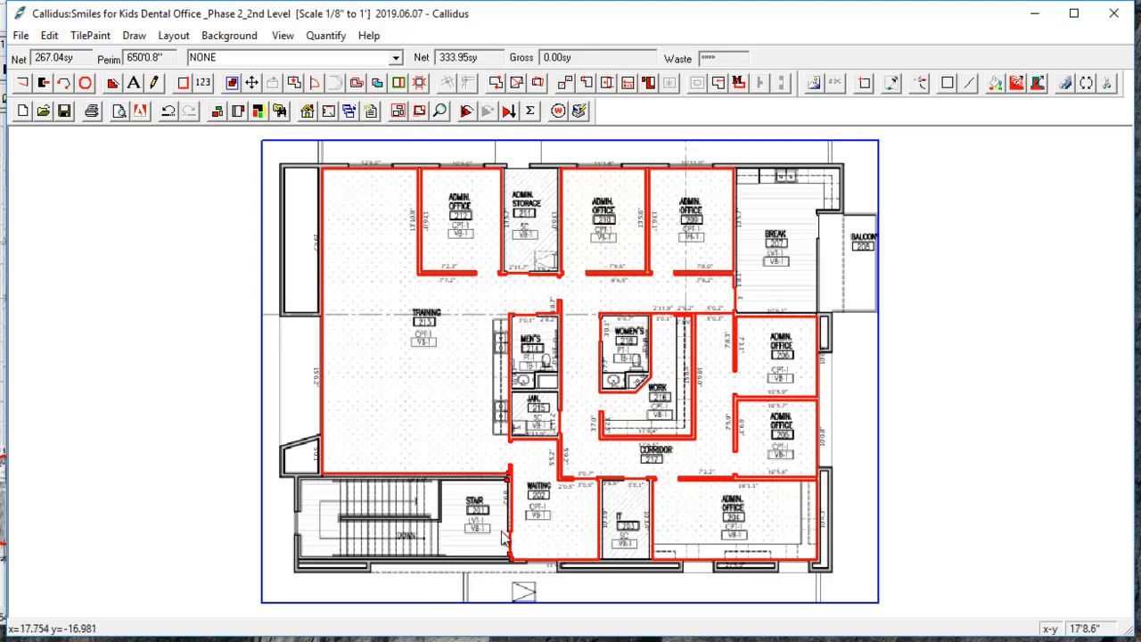
pyautogui.moveTo(476, 353)
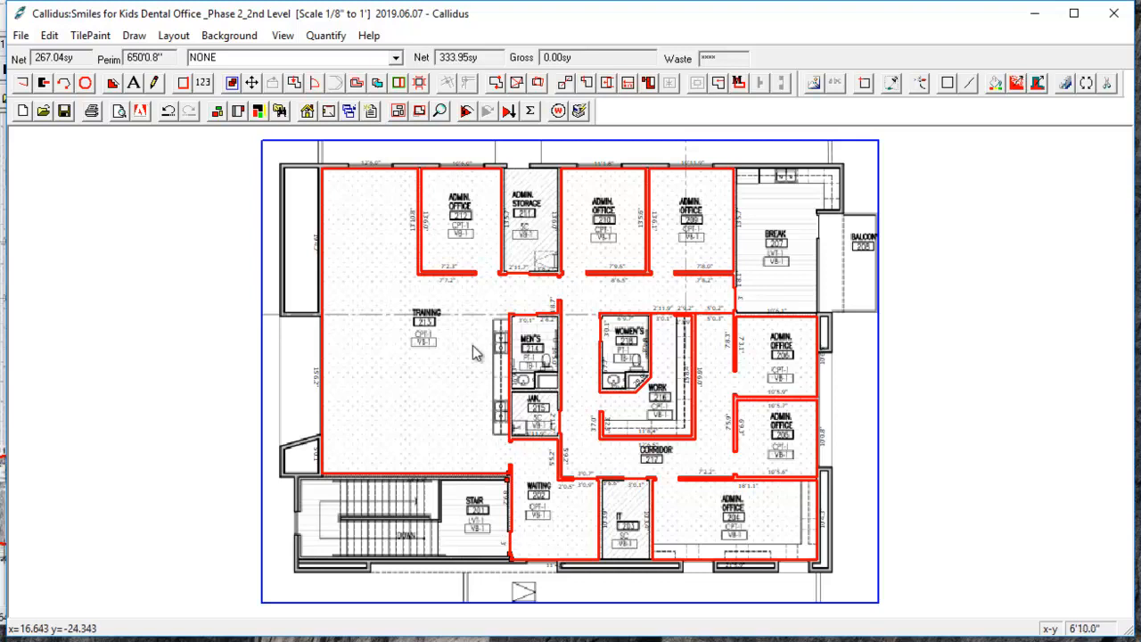
pyautogui.moveTo(469, 349)
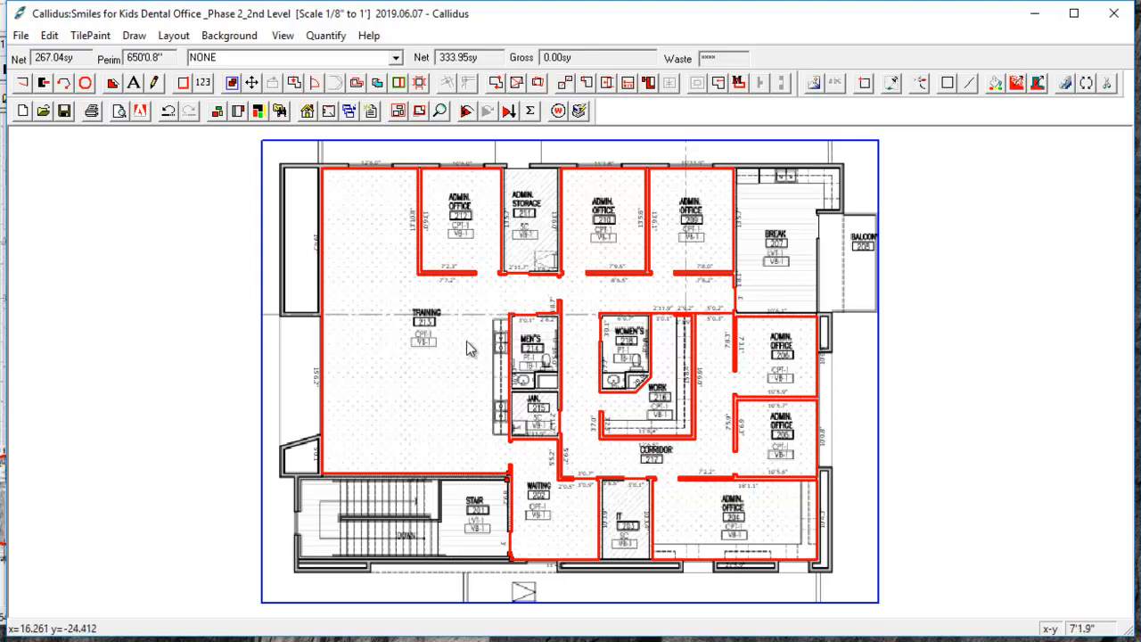
pyautogui.moveTo(446, 385)
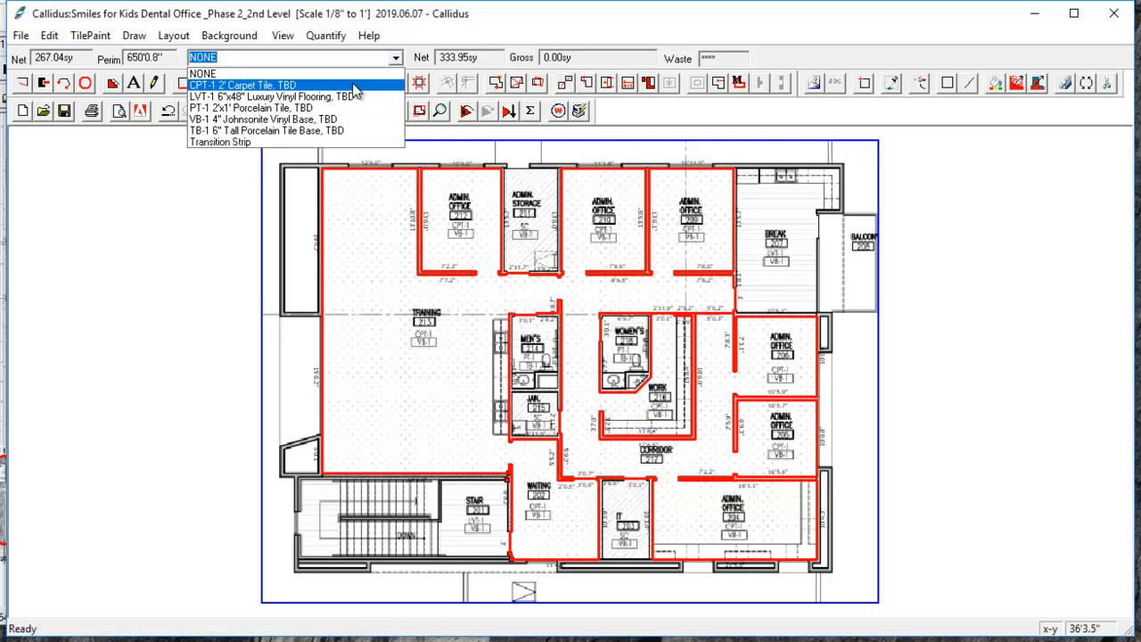
# Step: Make CPT-1 2' Carpet Tile the current material, filling its rooms blue
pyautogui.click(236, 85)
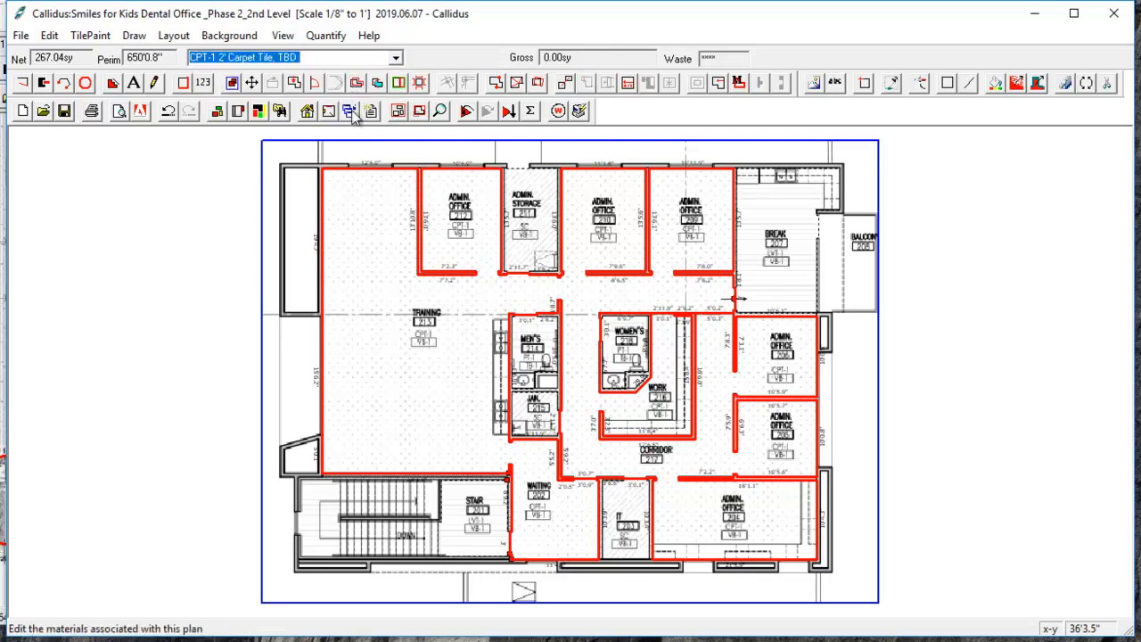
pyautogui.moveTo(346, 111)
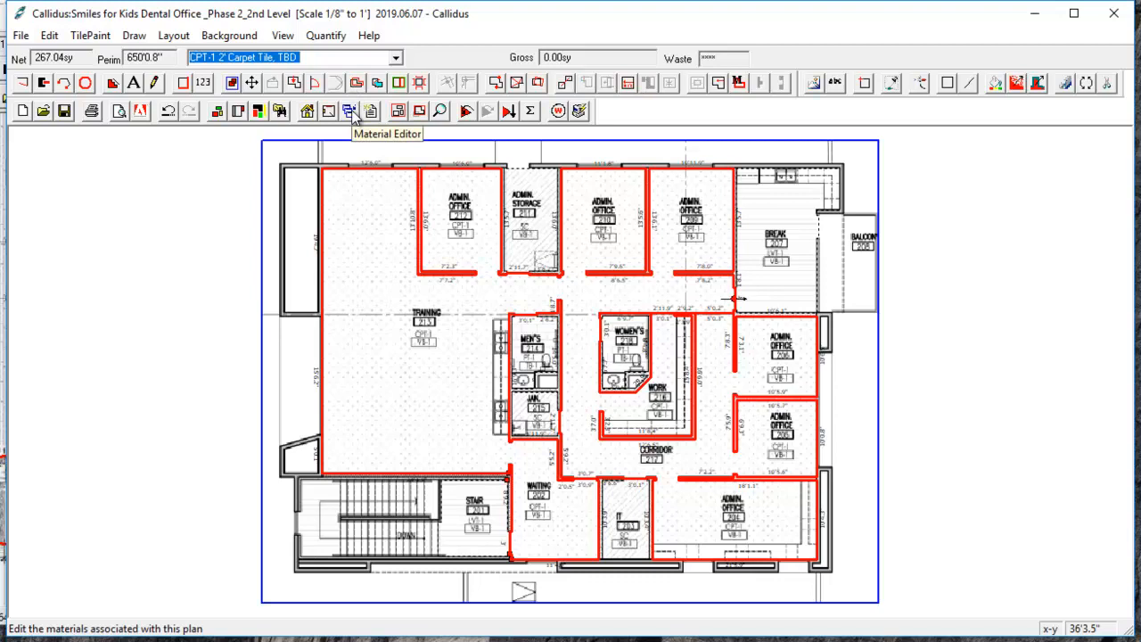
pyautogui.moveTo(360, 236)
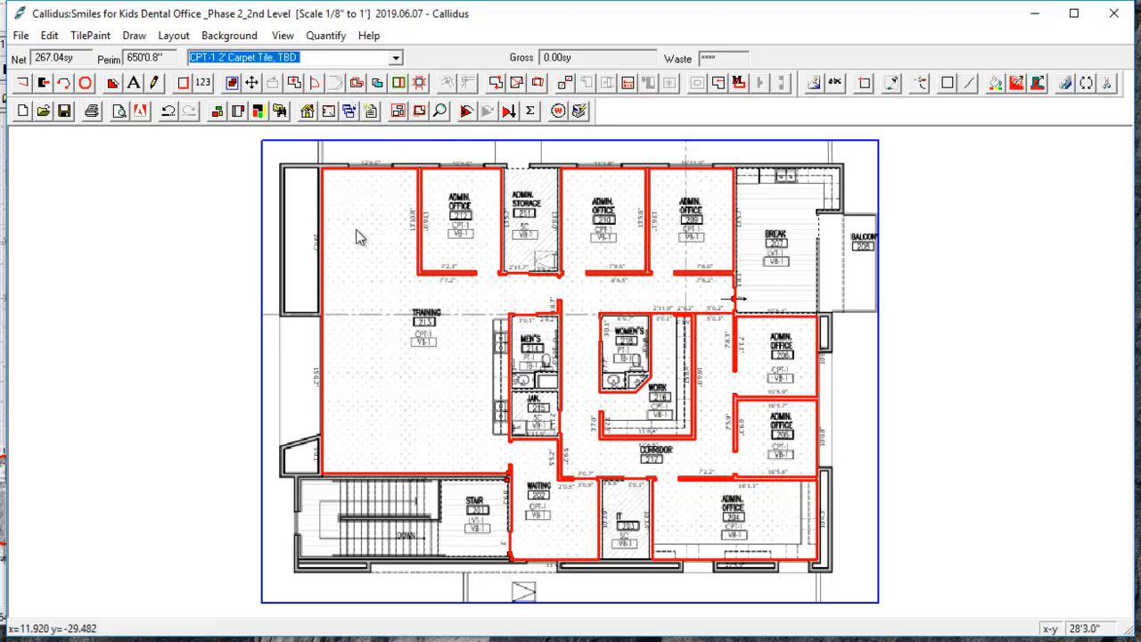
pyautogui.moveTo(401, 321)
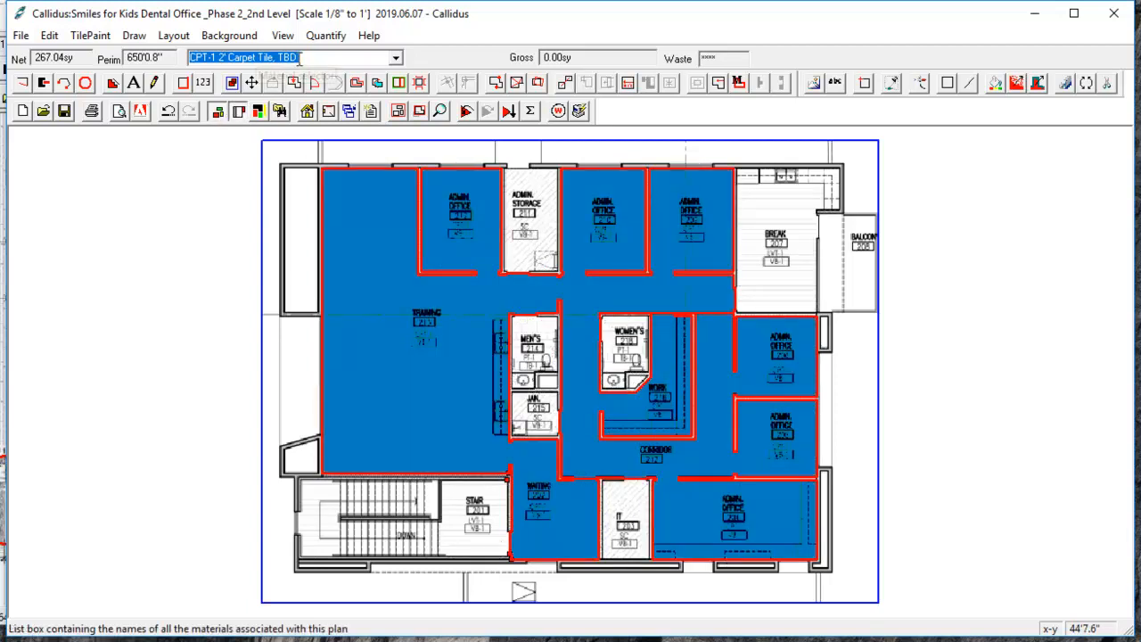
pyautogui.moveTo(378, 364)
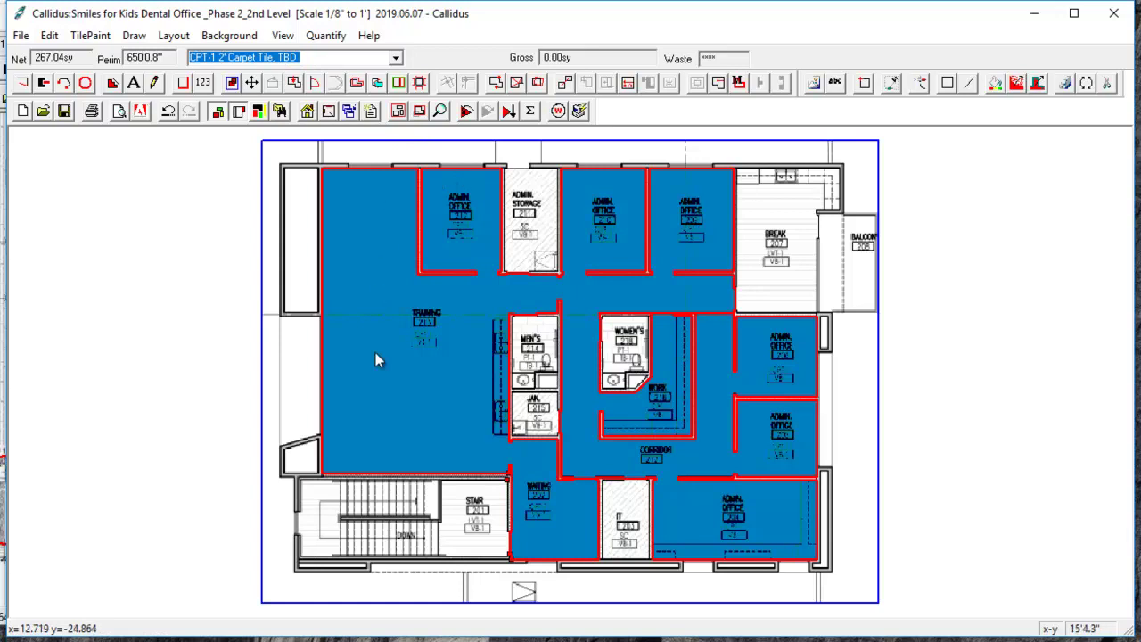
pyautogui.moveTo(465, 135)
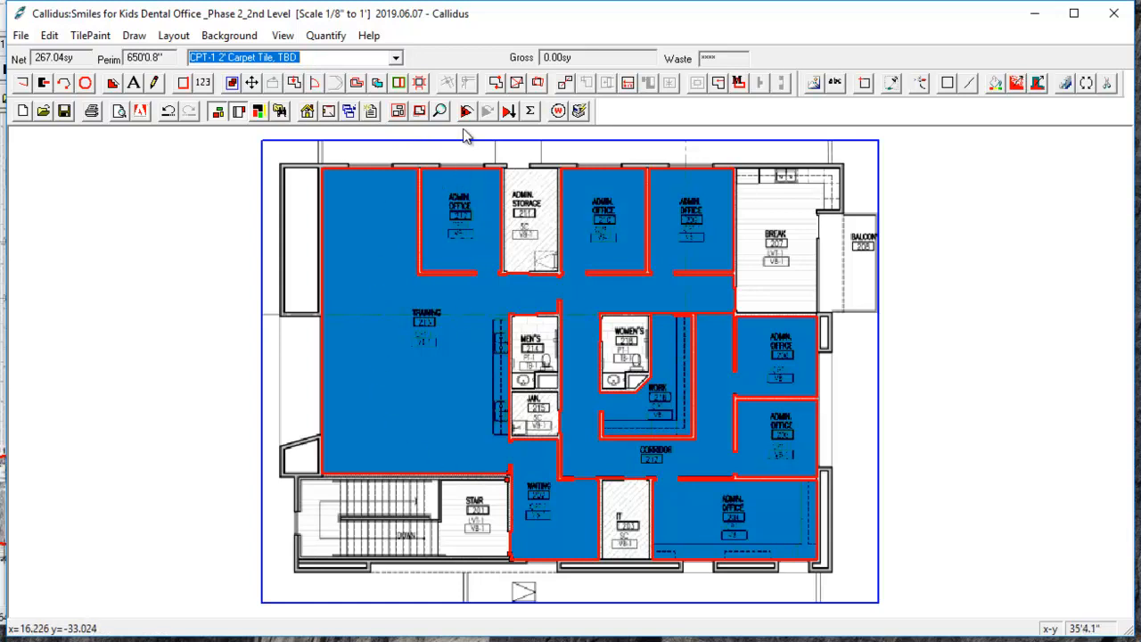
# Step: Lay out the carpet tile grid, giving 286.22 sy gross at 6.70% waste
pyautogui.click(467, 111)
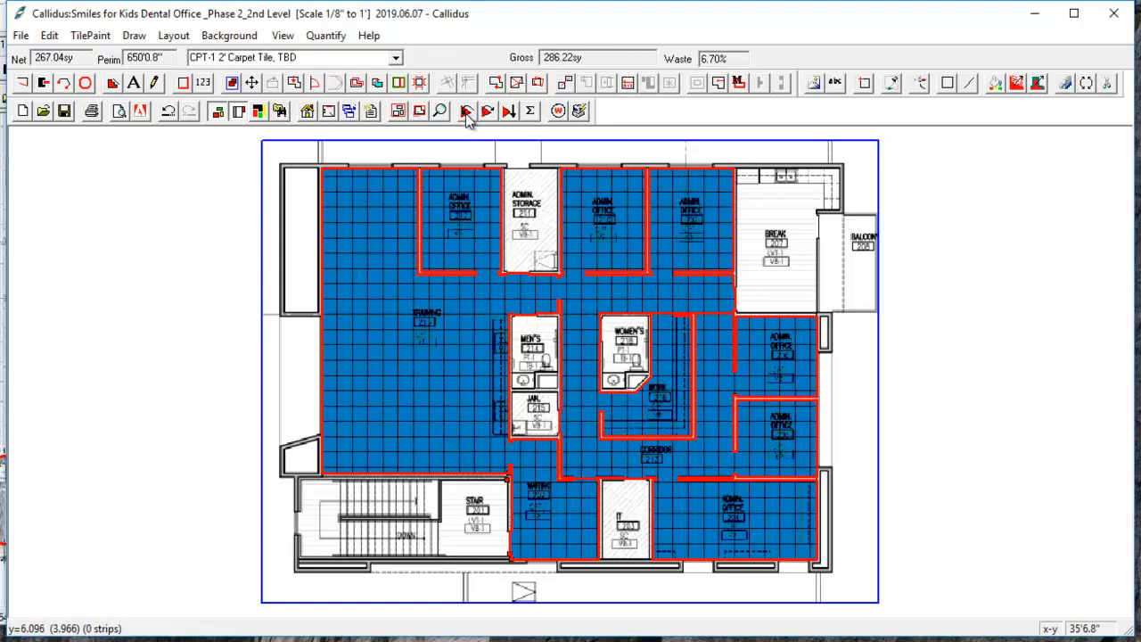
pyautogui.moveTo(399, 342)
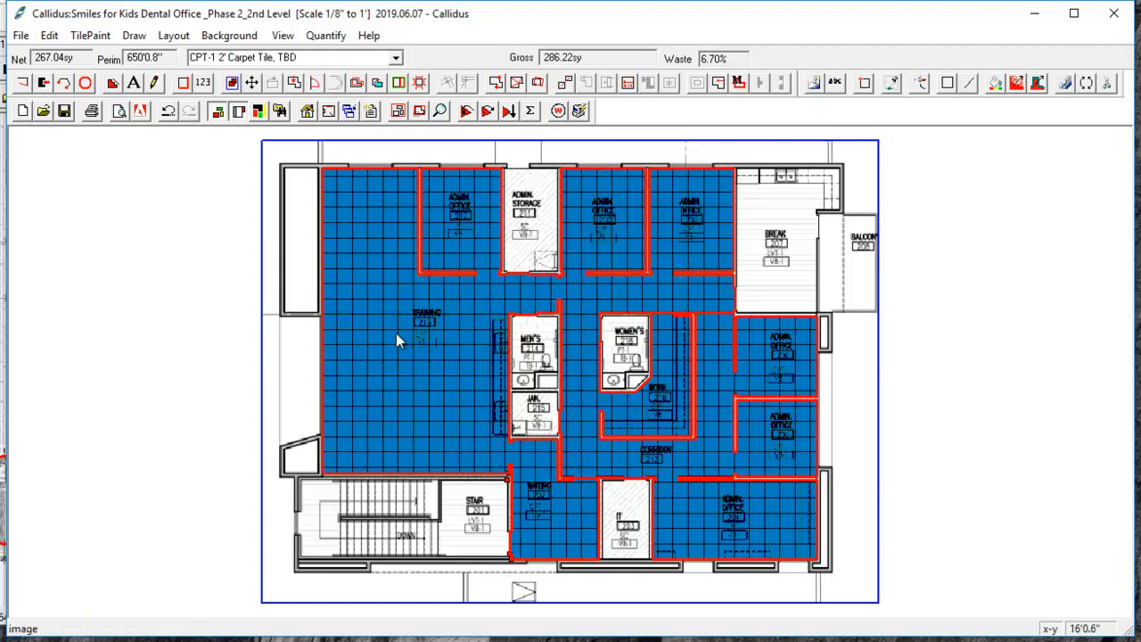
pyautogui.moveTo(440, 383)
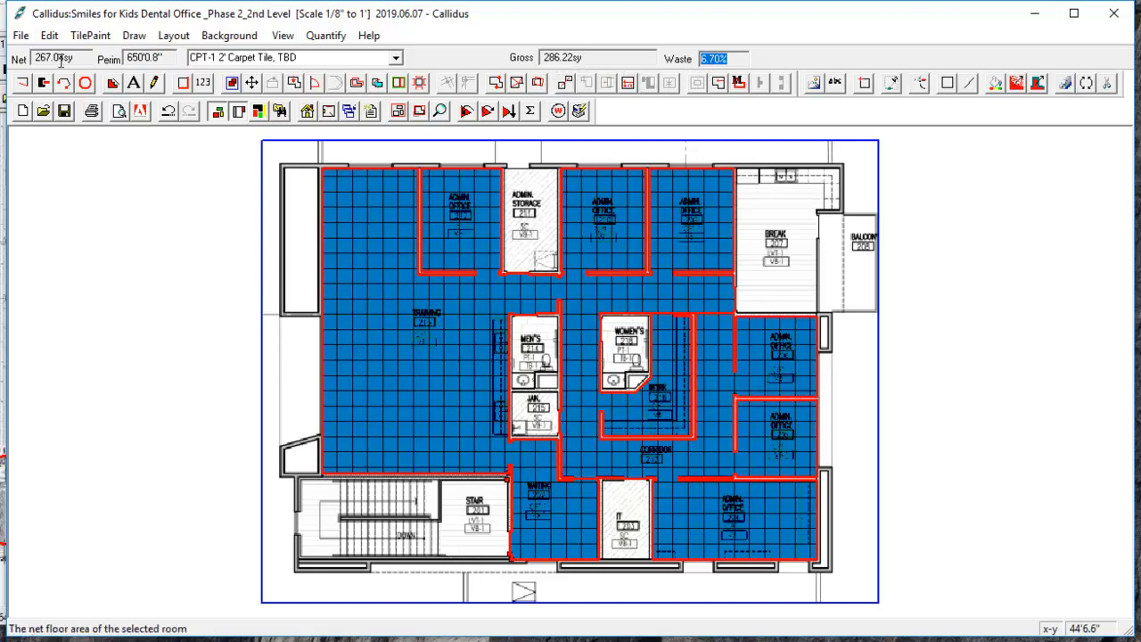
pyautogui.moveTo(43, 86)
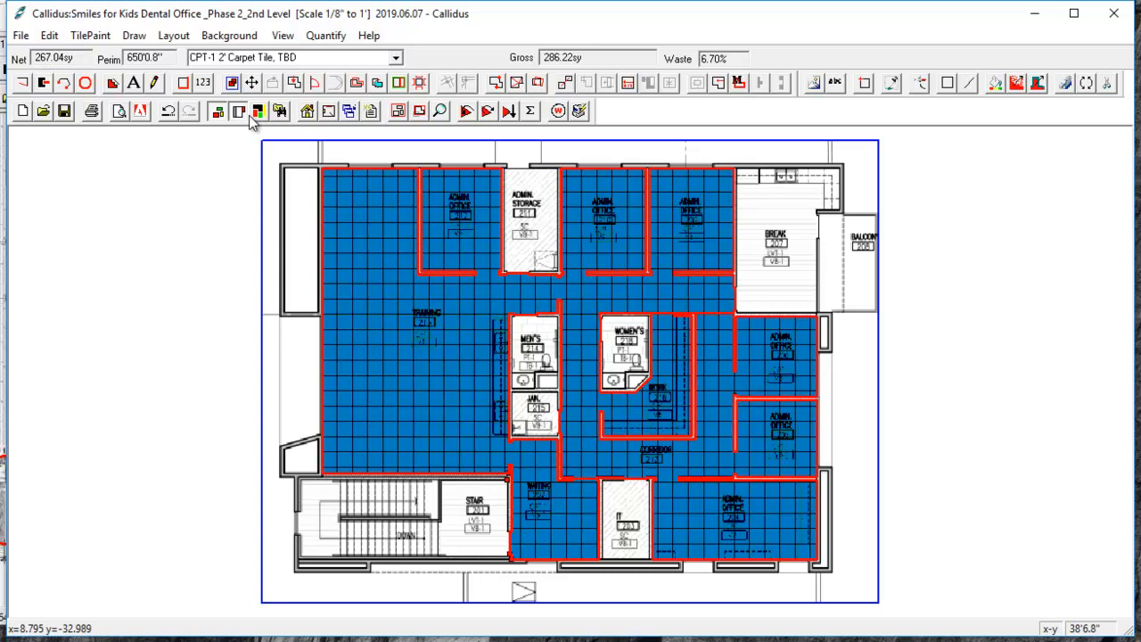
pyautogui.moveTo(218, 114)
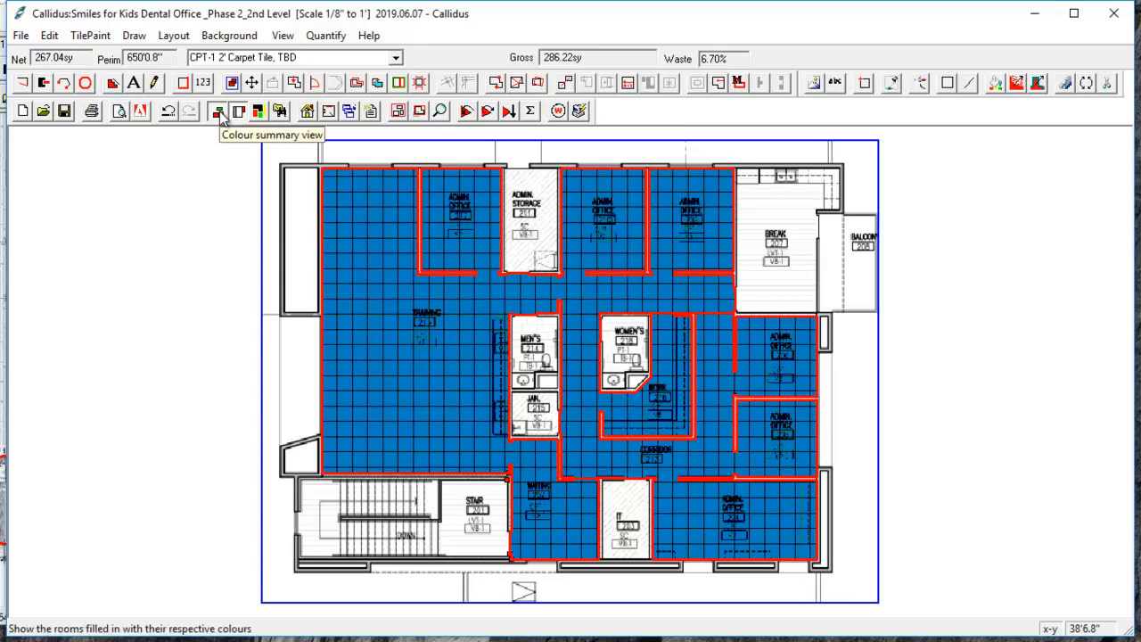
# Step: Switch off the coloured room fill so only the tile grid shows over the plan
pyautogui.click(217, 115)
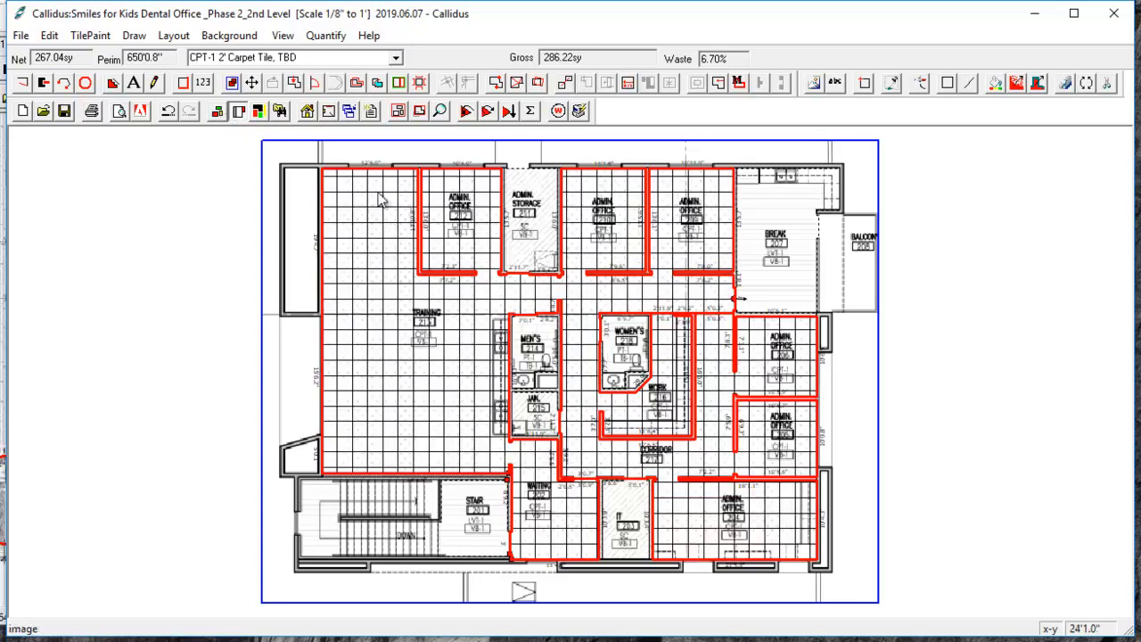
pyautogui.moveTo(240, 114)
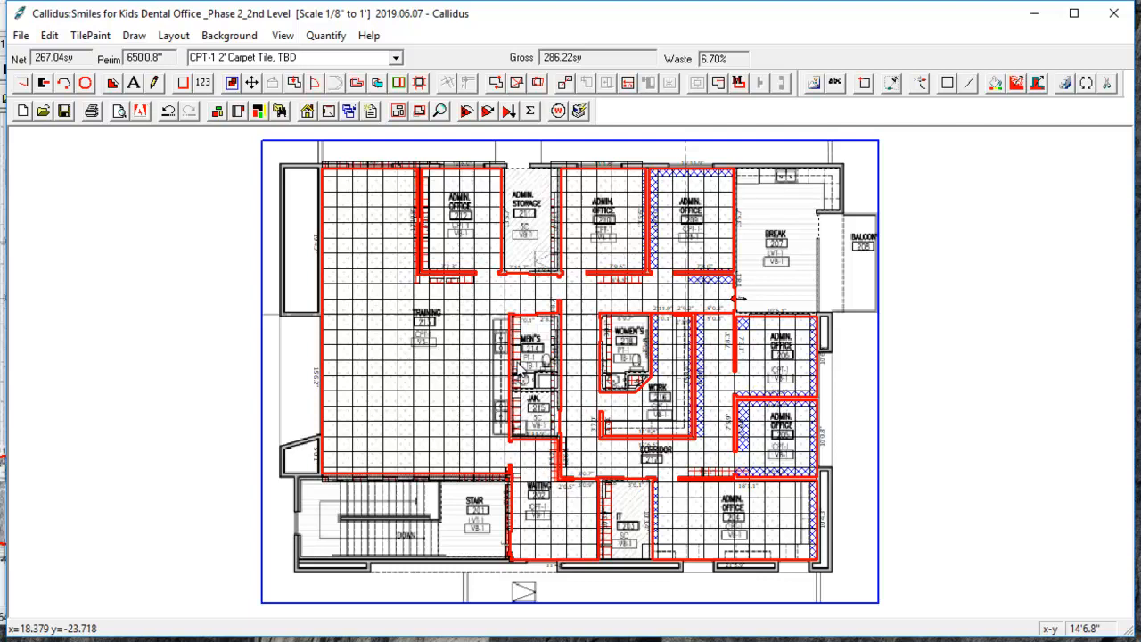
pyautogui.moveTo(663, 218)
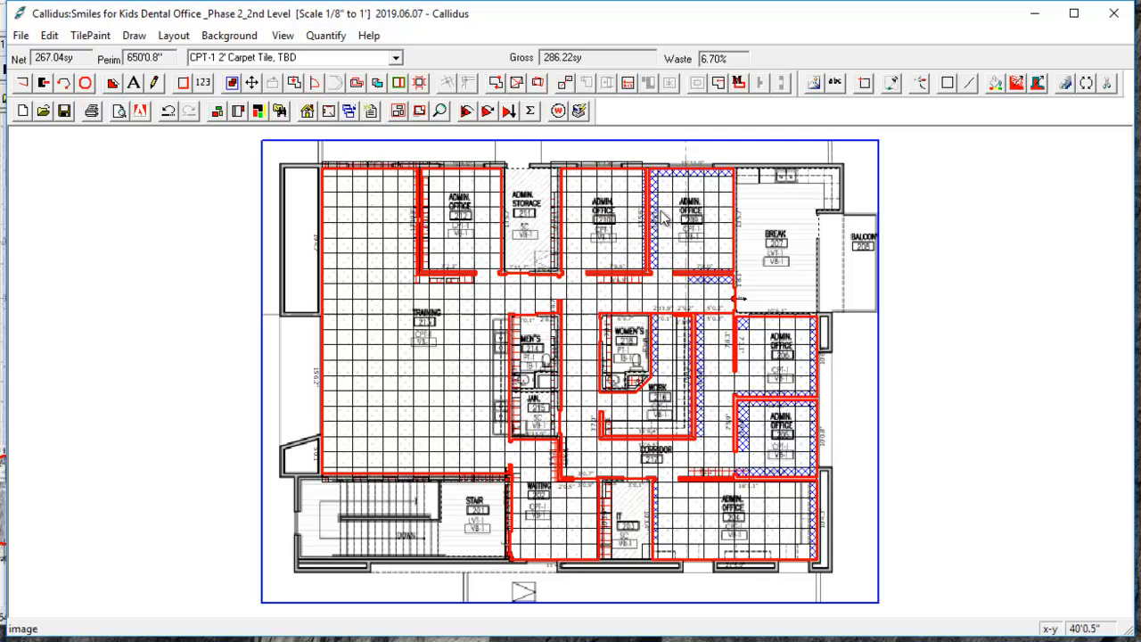
pyautogui.moveTo(403, 323)
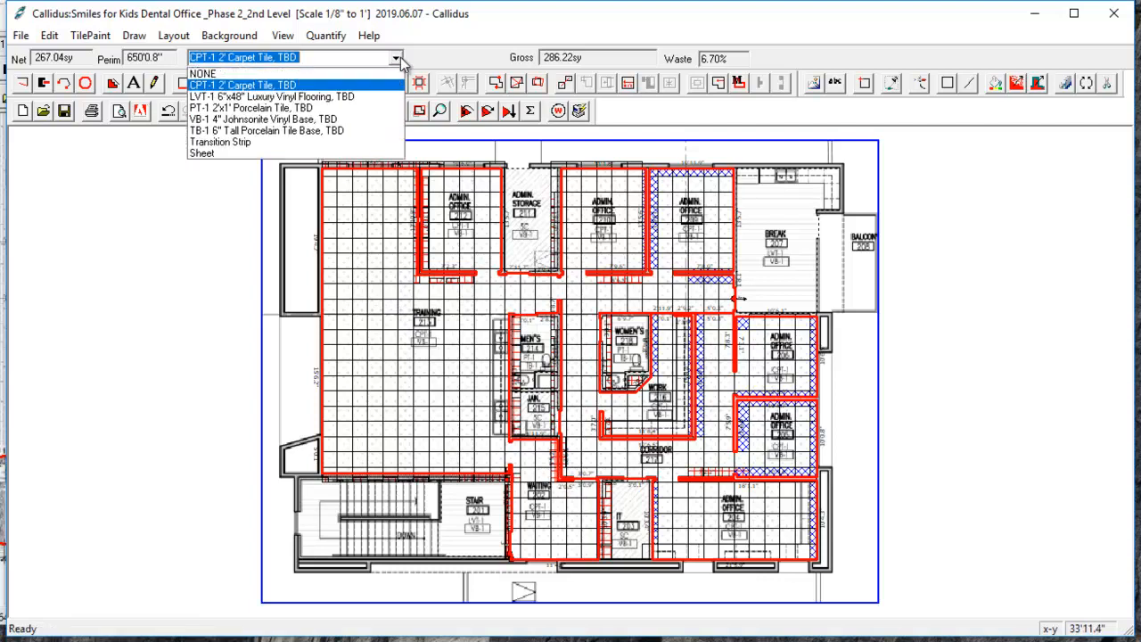
pyautogui.moveTo(202, 154)
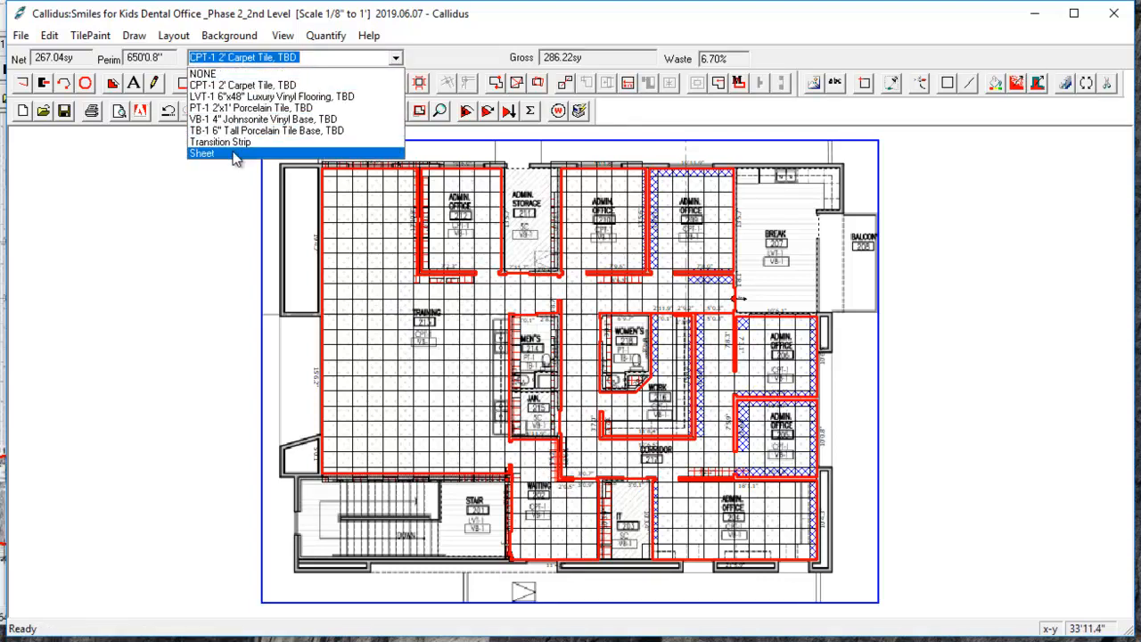
# Step: Make the Sheet material current, with no quantities calculated yet
pyautogui.click(204, 153)
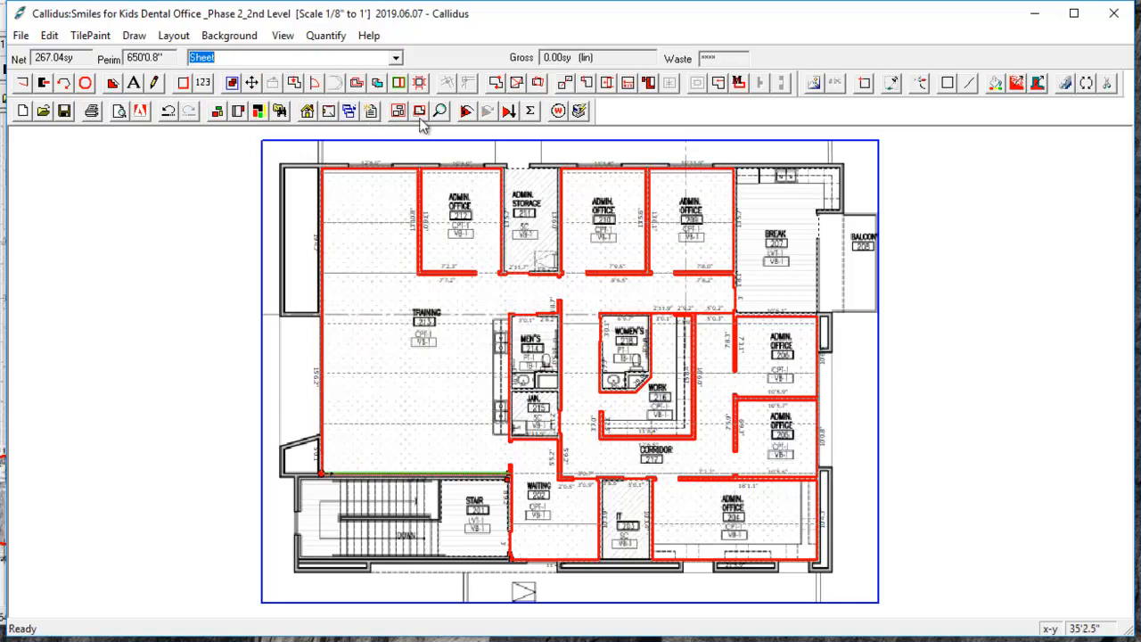
pyautogui.moveTo(368, 337)
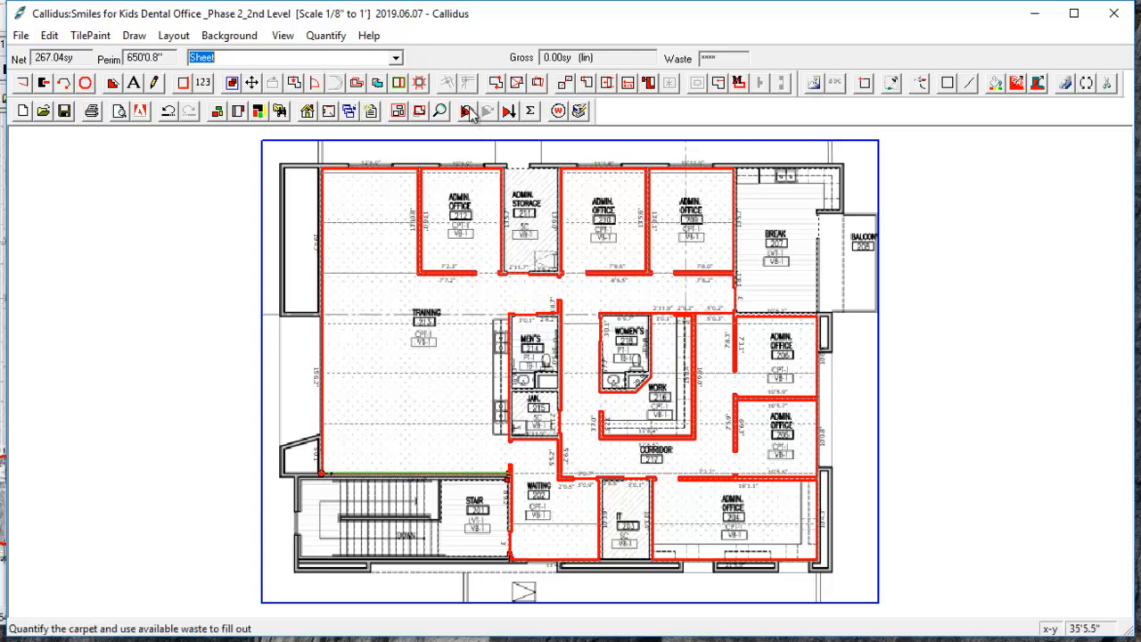
# Step: Quantify the sheet material across the rooms at 298.97 sy gross, 10.68% waste
pyautogui.click(465, 111)
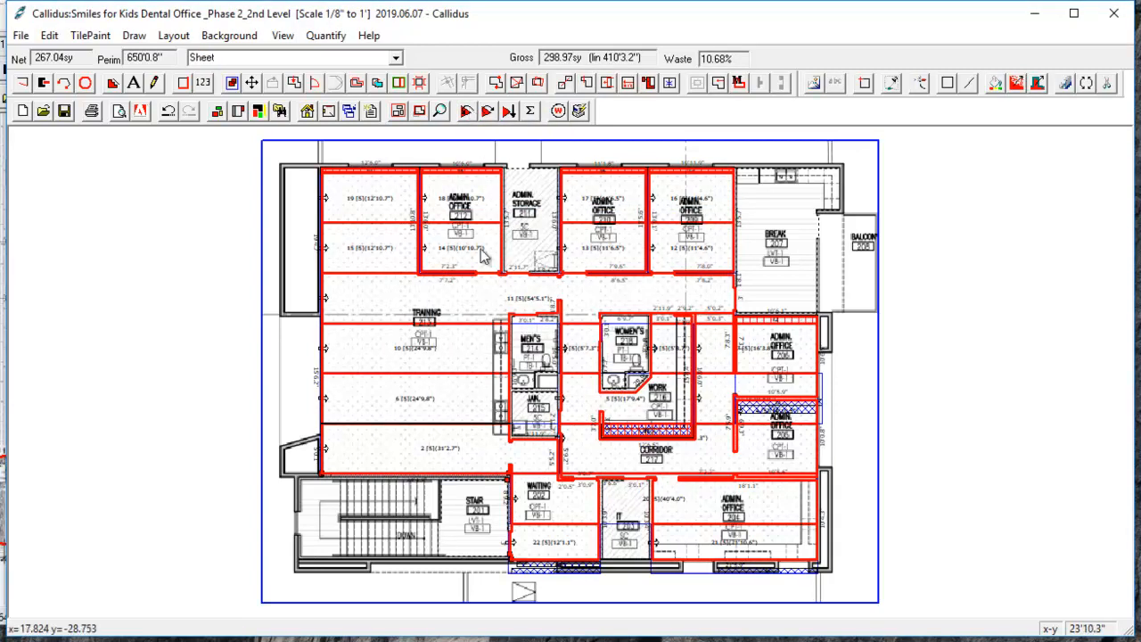
pyautogui.moveTo(535, 305)
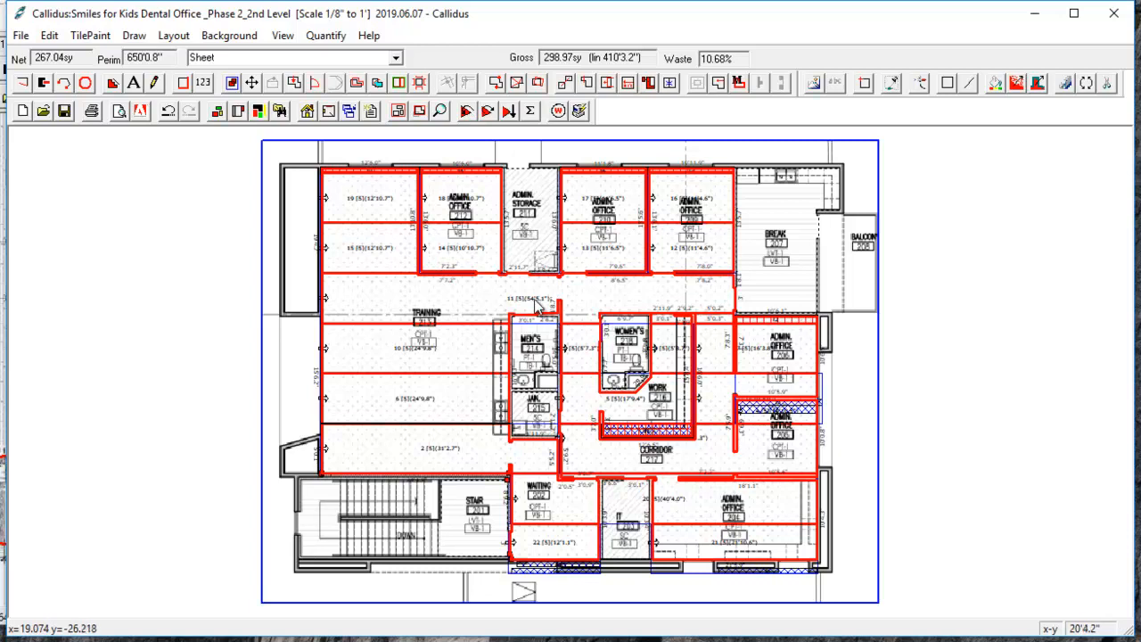
pyautogui.moveTo(521, 184)
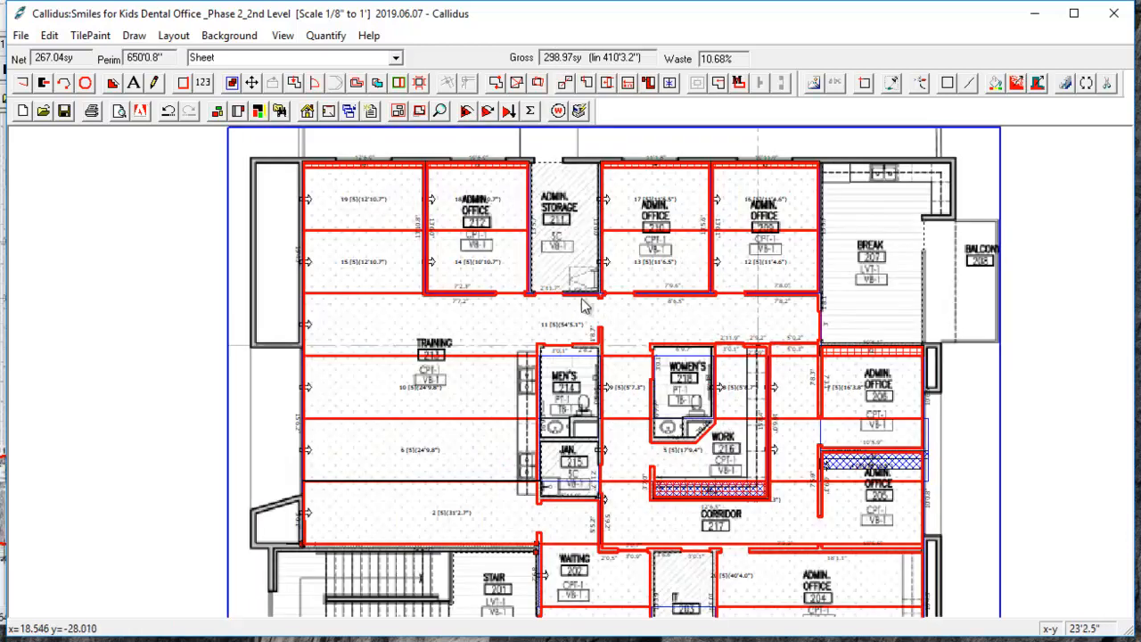
pyautogui.moveTo(321, 184)
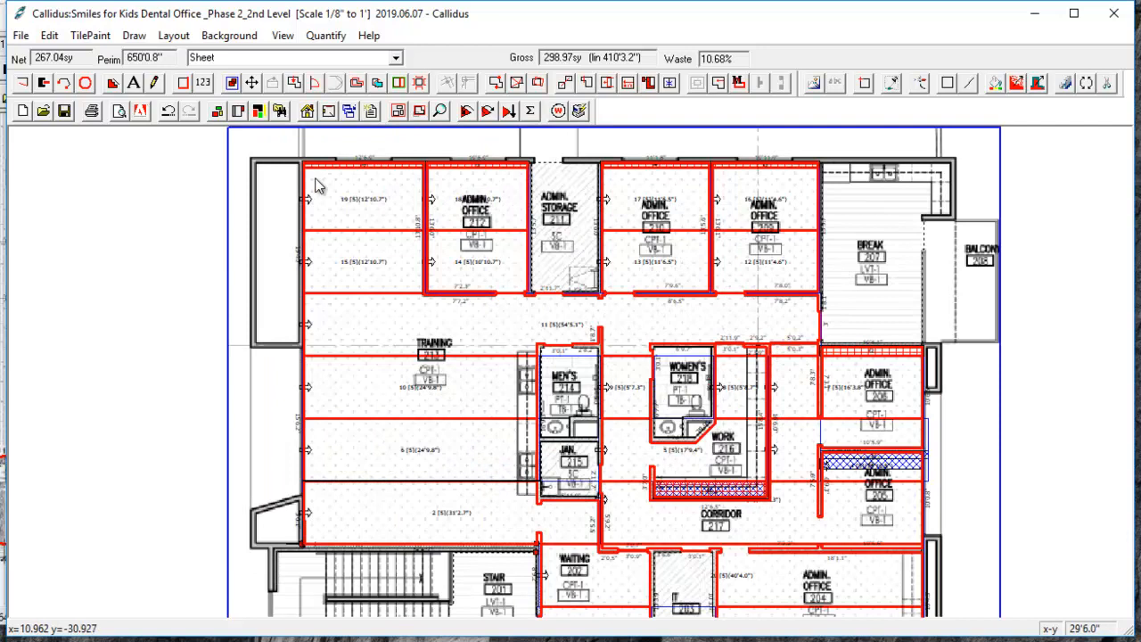
pyautogui.moveTo(865, 467)
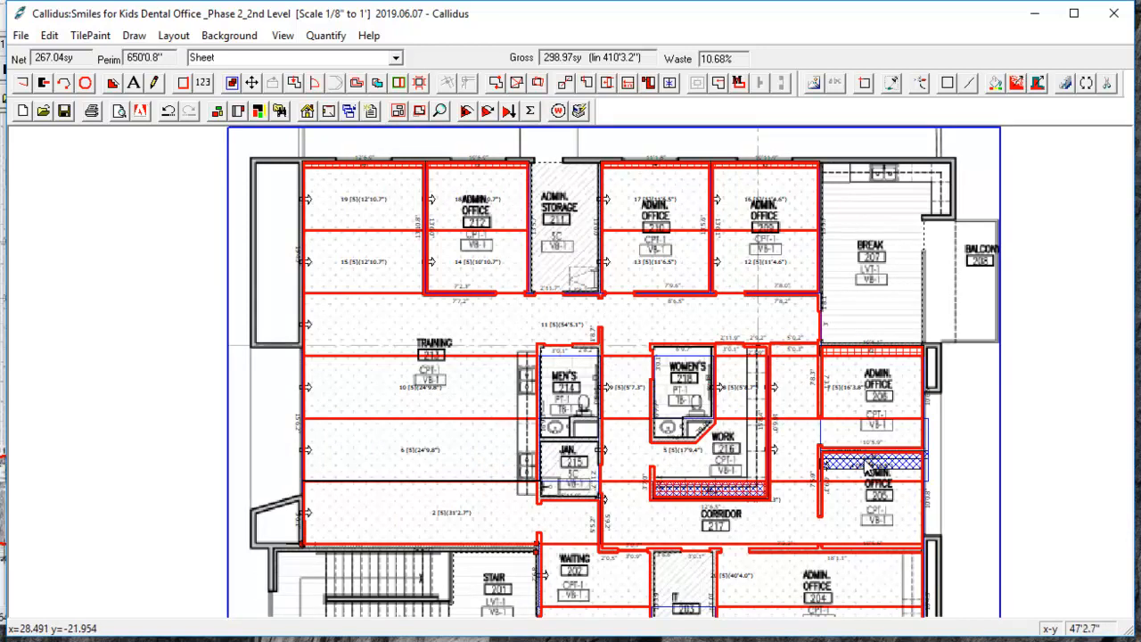
pyautogui.moveTo(874, 381)
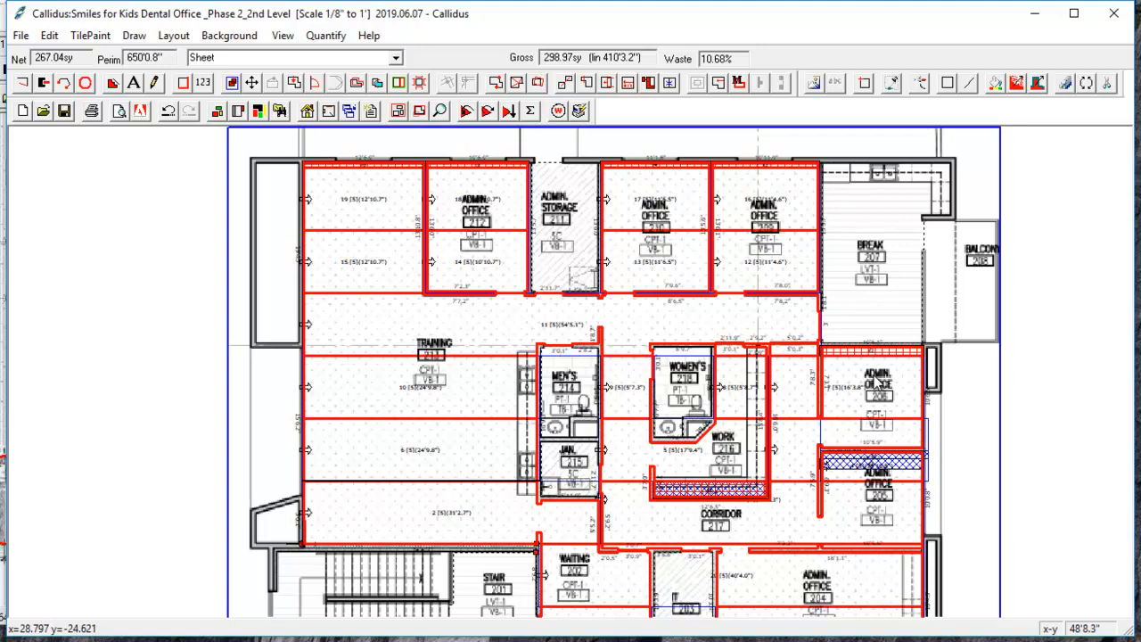
pyautogui.moveTo(778, 499)
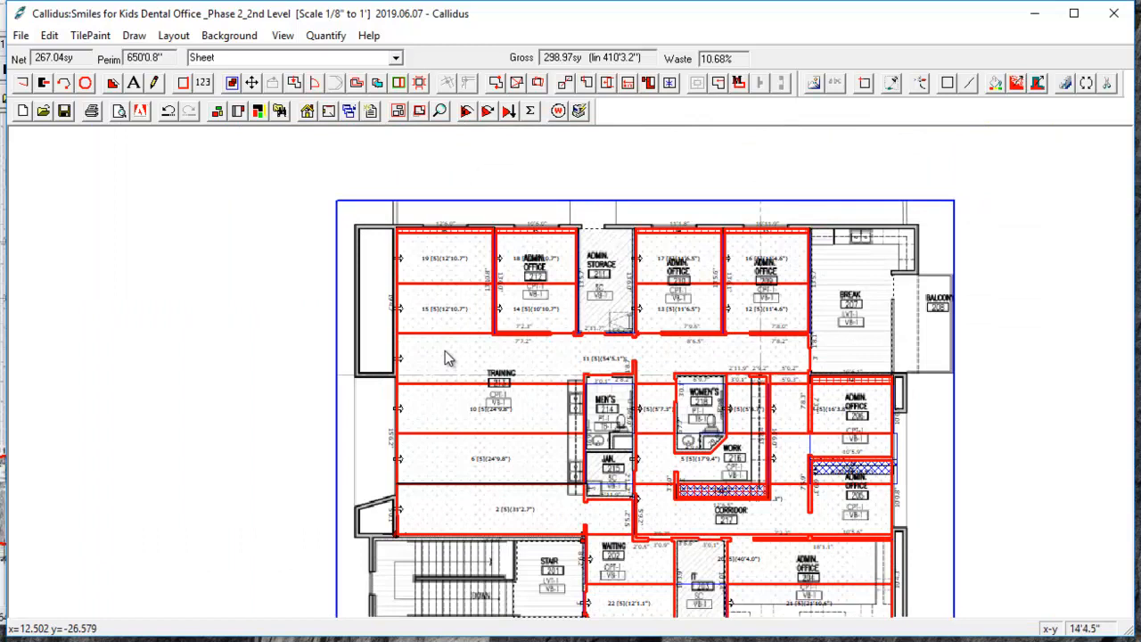
pyautogui.moveTo(421, 328)
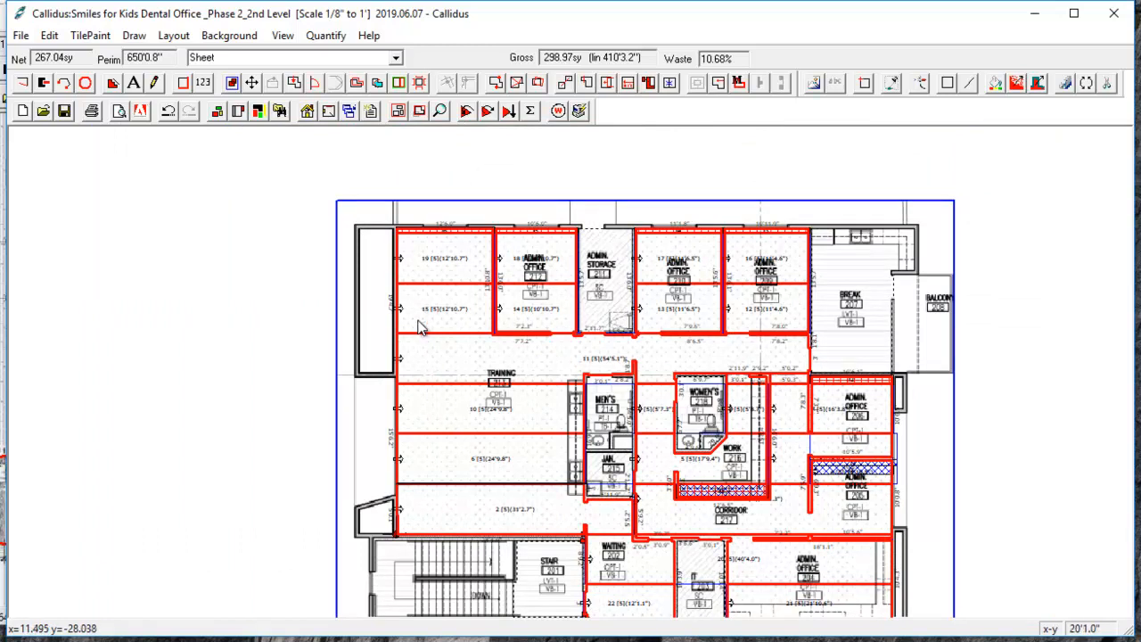
pyautogui.moveTo(404, 339)
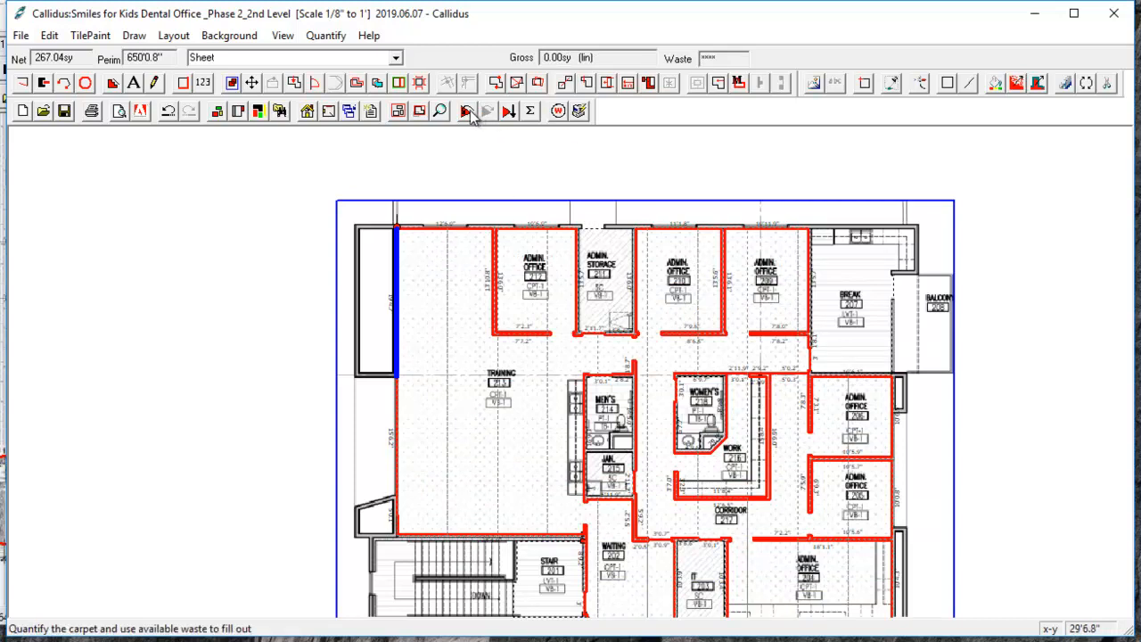
# Step: Quantify the sheet with waste fill (330.76 sy, 19.26% waste) and show seaming and roll cutting maps
pyautogui.click(467, 110)
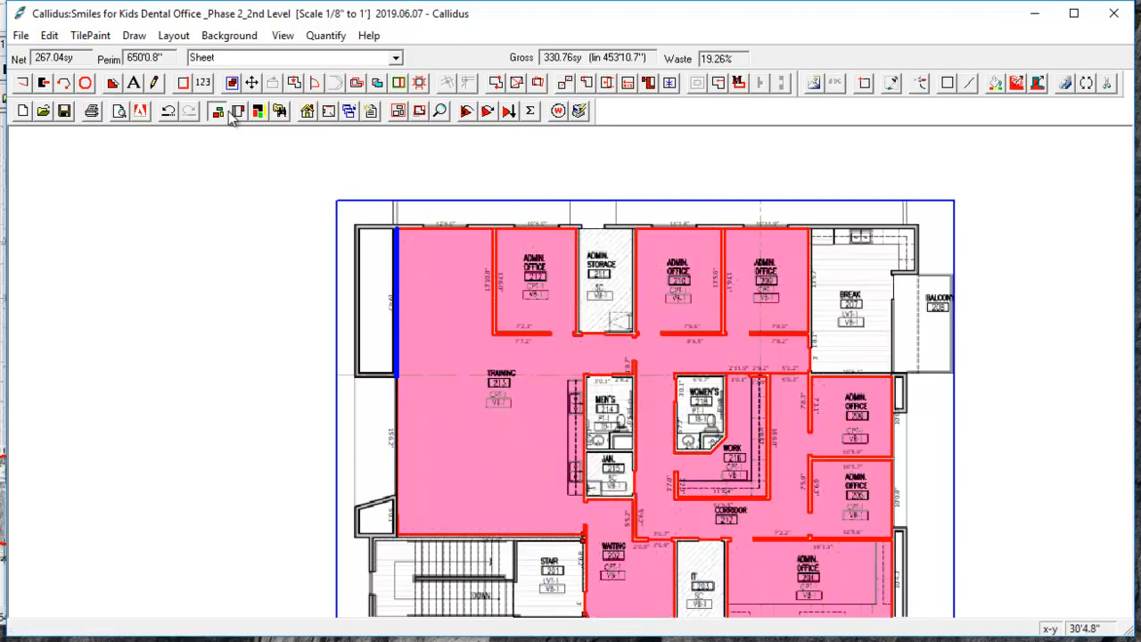
pyautogui.click(257, 110)
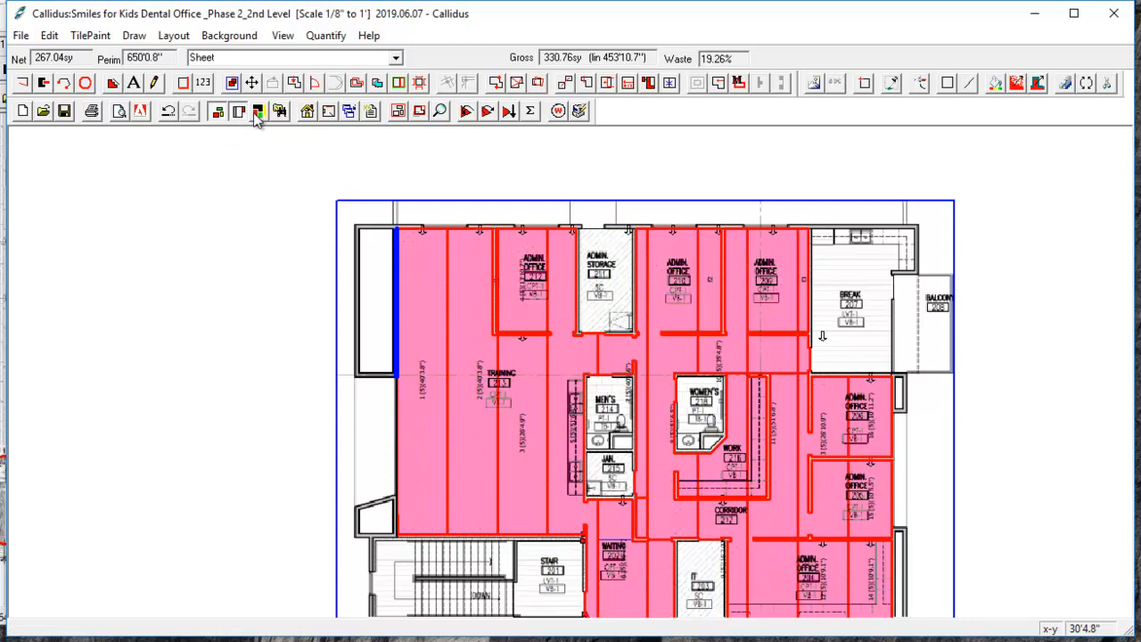
pyautogui.moveTo(257, 110)
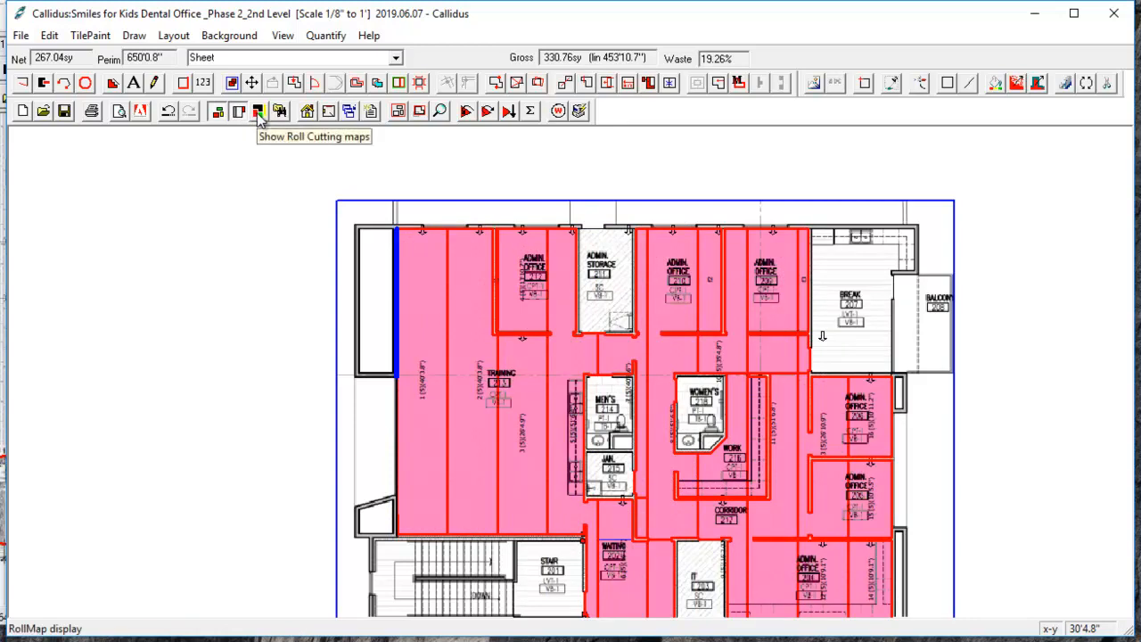
pyautogui.click(259, 114)
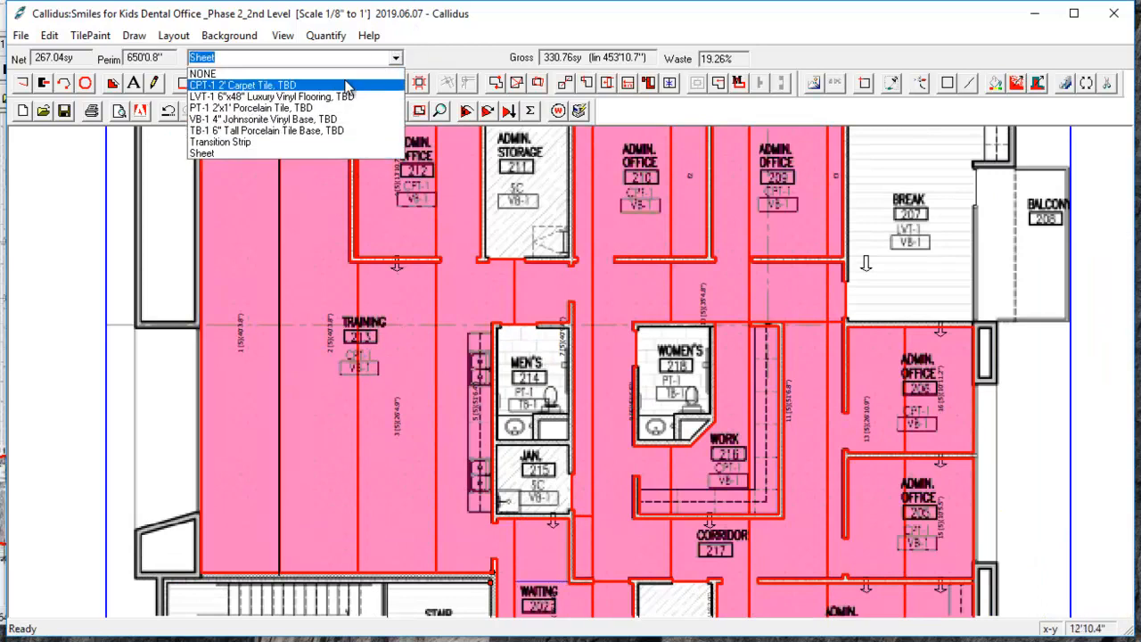
# Step: Return to CPT-1 2' Carpet Tile and hide the fill to show its 286.22 sy tile grid
pyautogui.click(246, 86)
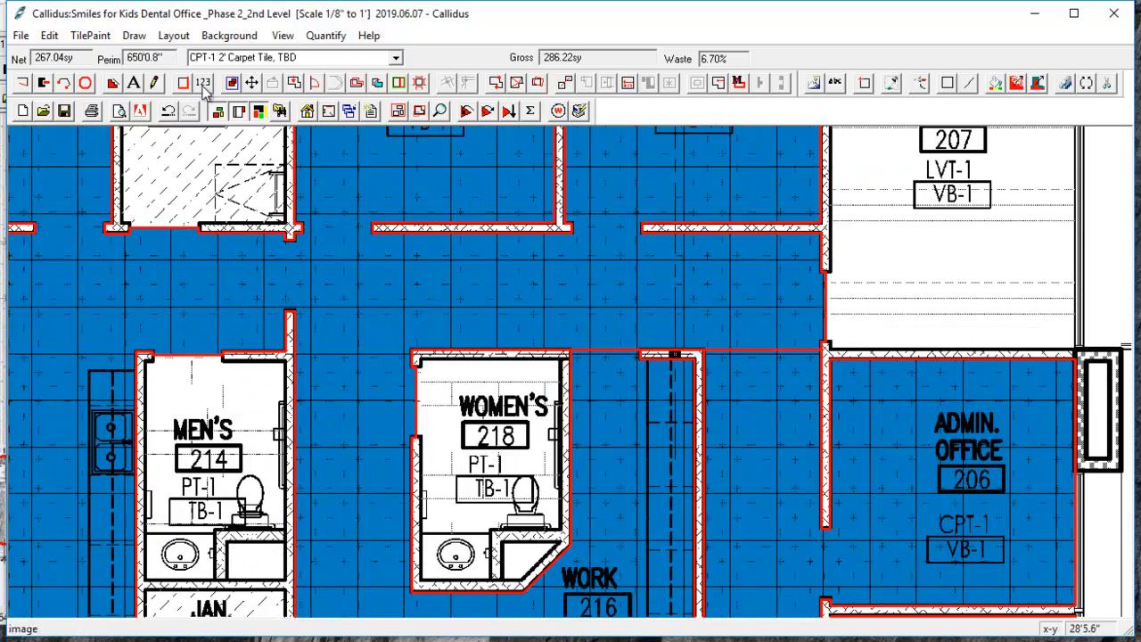
pyautogui.click(200, 85)
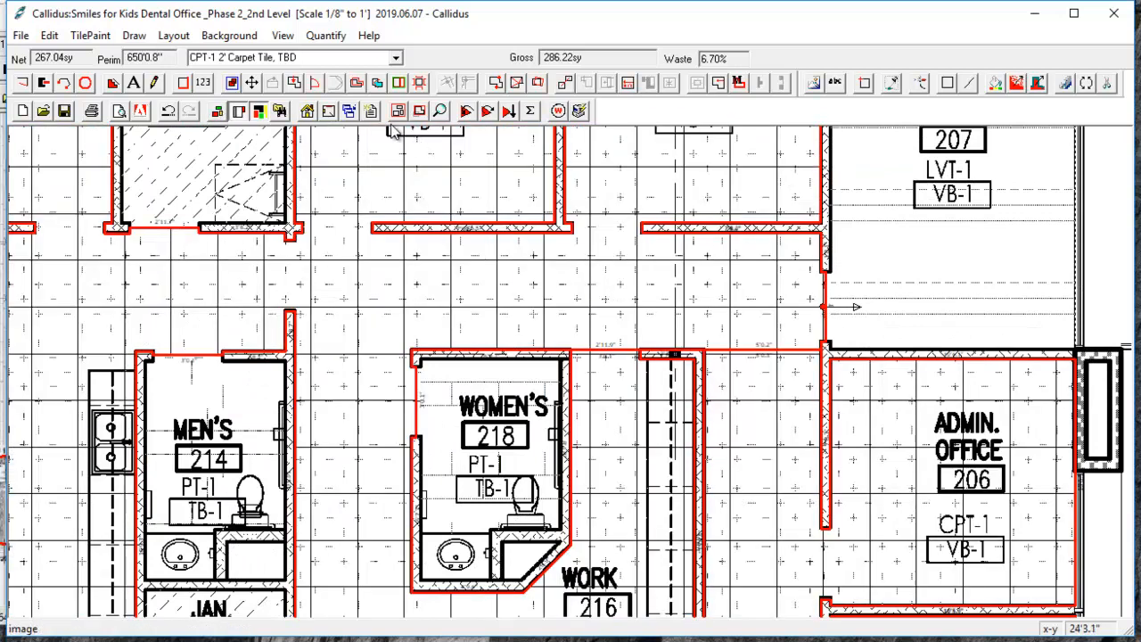
pyautogui.moveTo(853, 307)
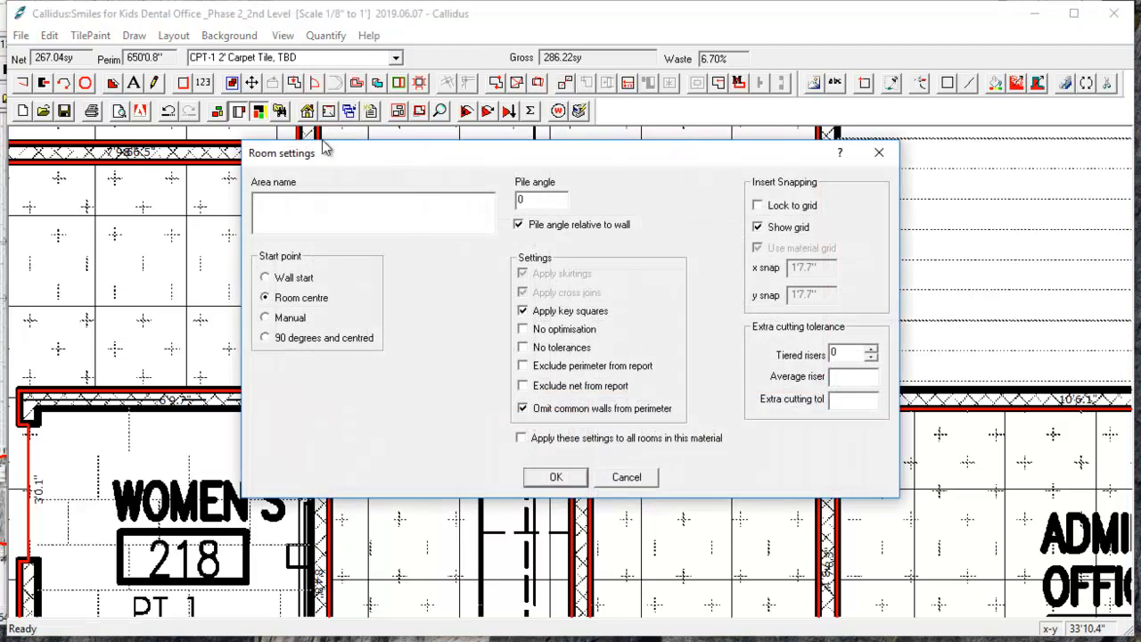
pyautogui.moveTo(271, 281)
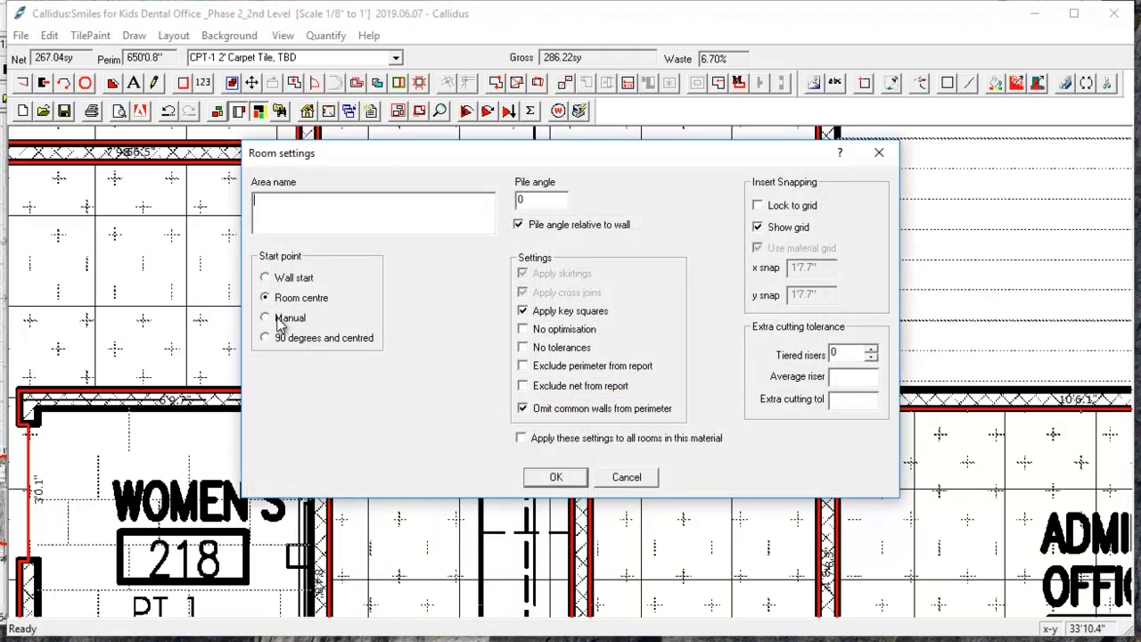
# Step: Set the room's tile start point to Manual and confirm the room settings
pyautogui.click(264, 317)
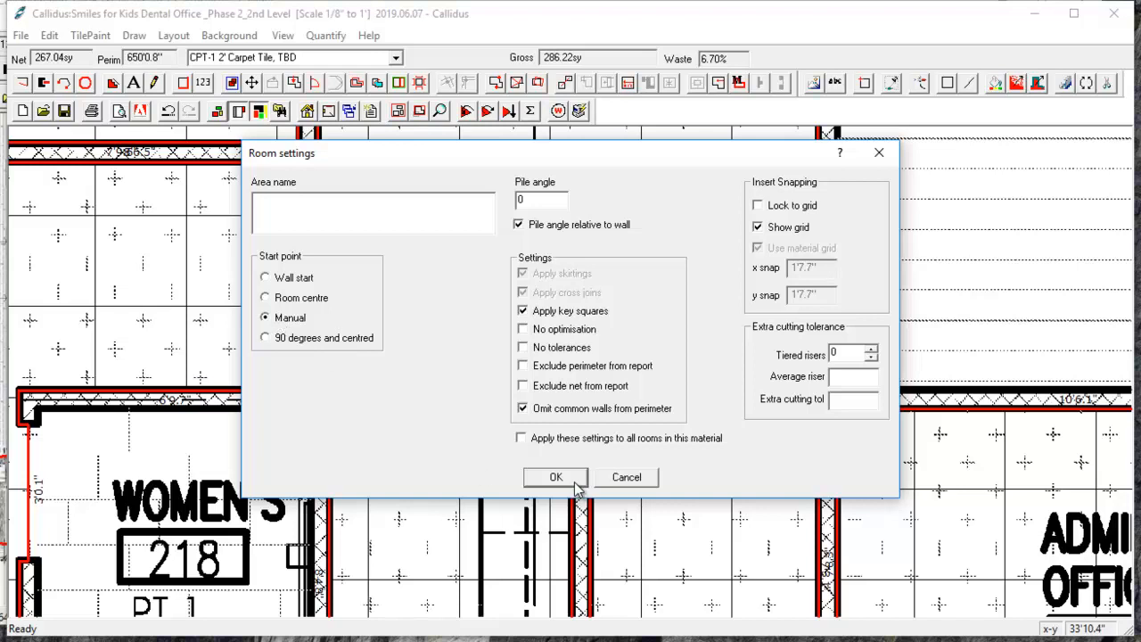
pyautogui.click(557, 477)
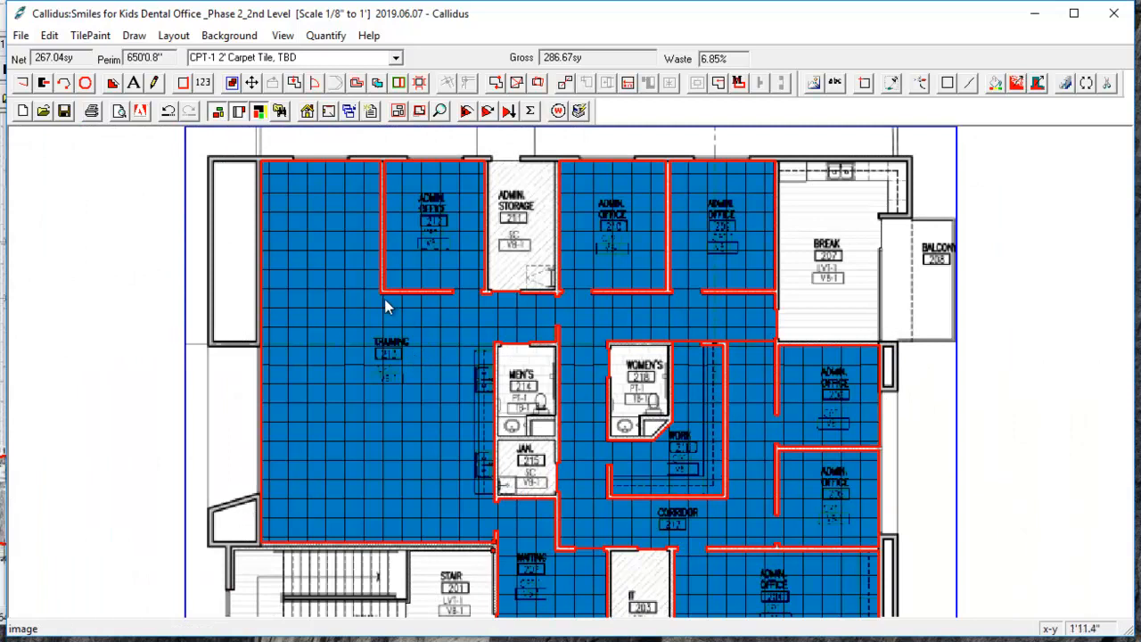
pyautogui.moveTo(658, 320)
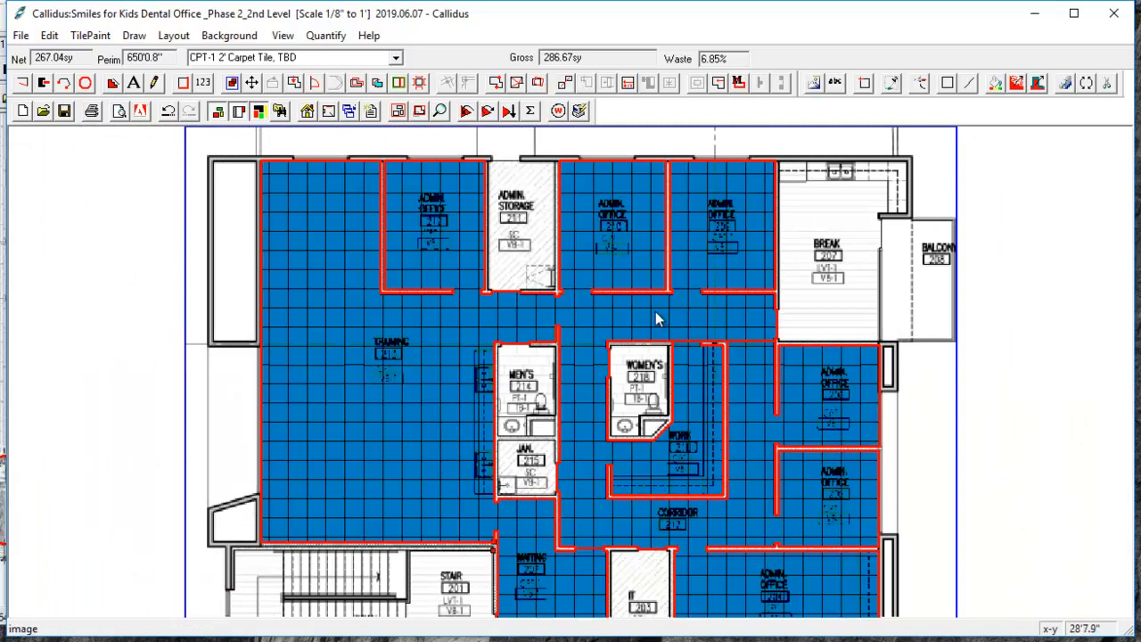